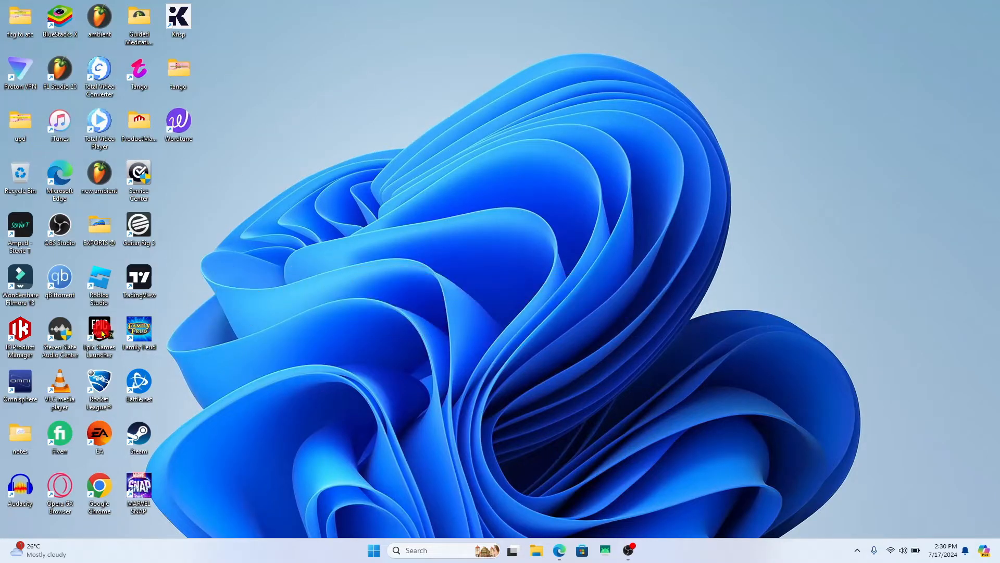
- Launch the Epic Games Launcher and reach Account Settings on the website from the profile menu
double_click(99, 329)
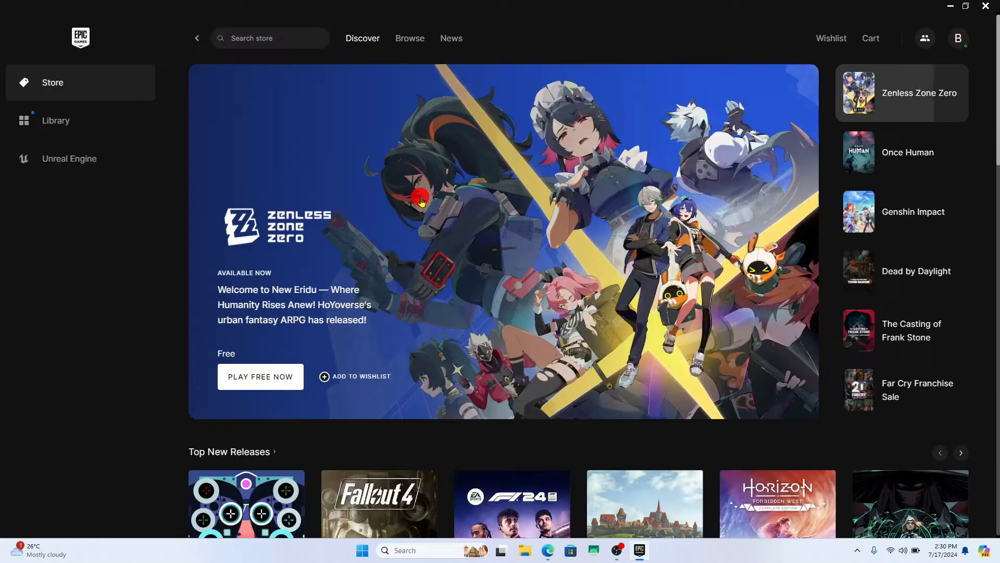
click(901, 152)
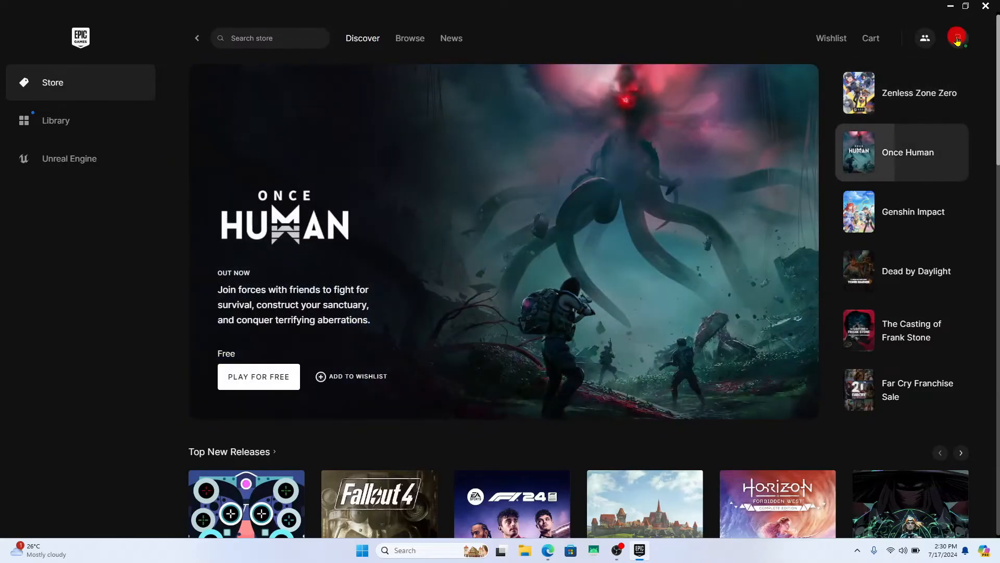
click(956, 38)
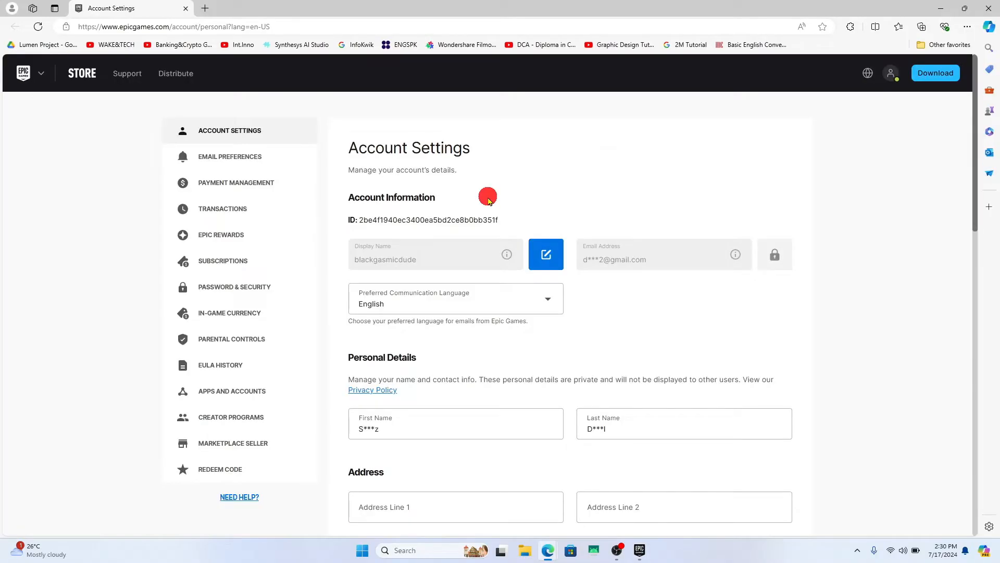
mouse_move(234, 208)
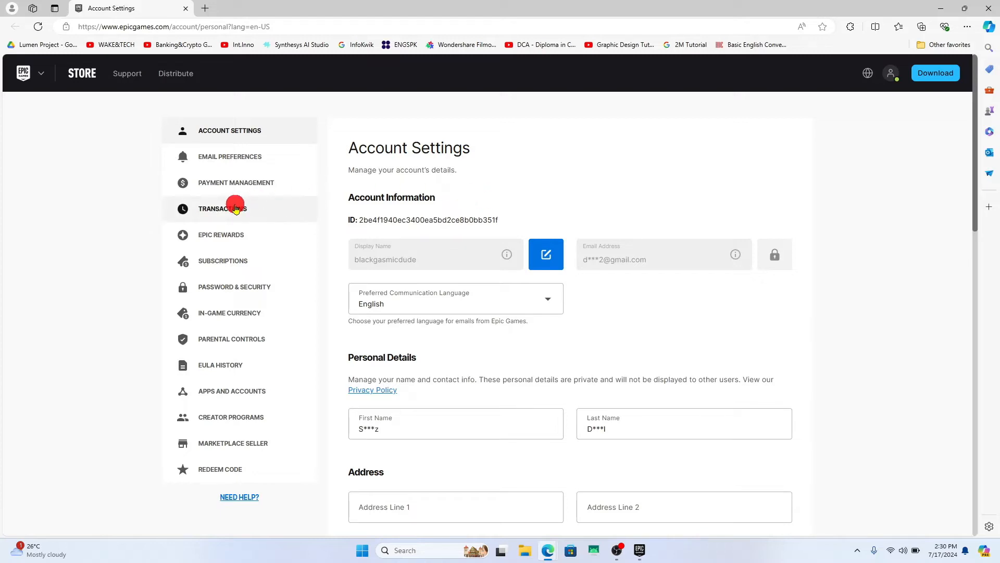
- Show the Transactions purchase history, which lists no charges yet
click(223, 208)
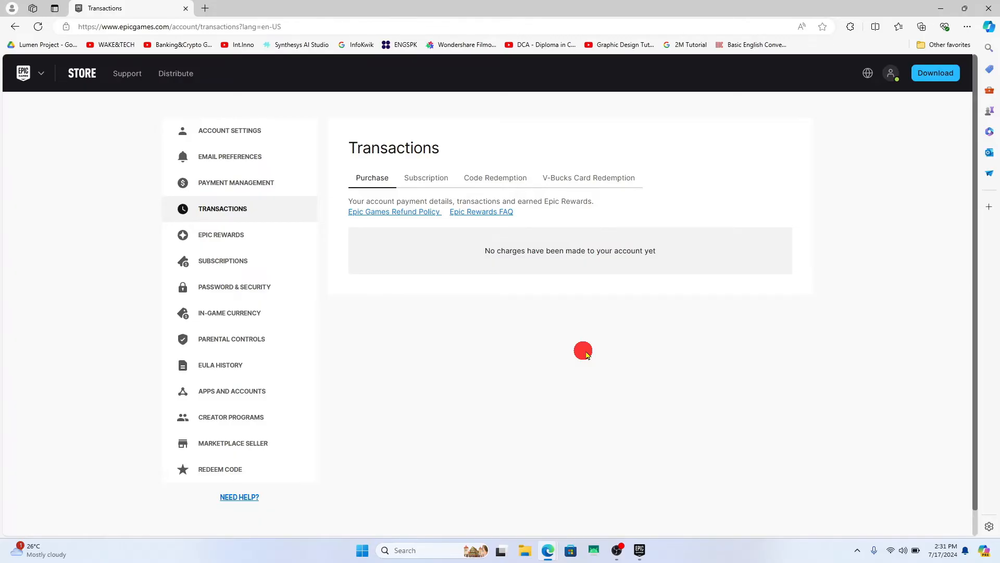
mouse_move(405, 328)
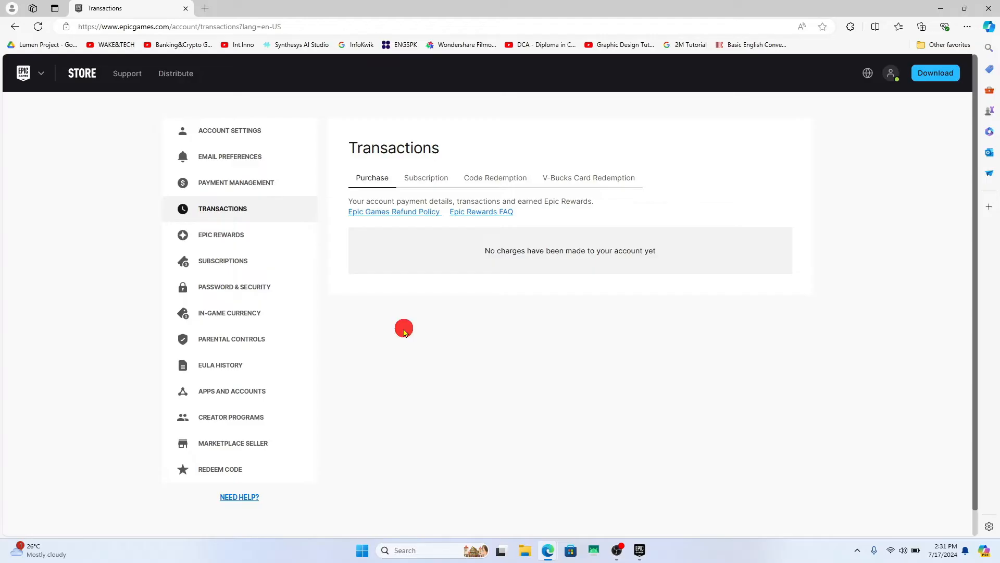
mouse_move(439, 265)
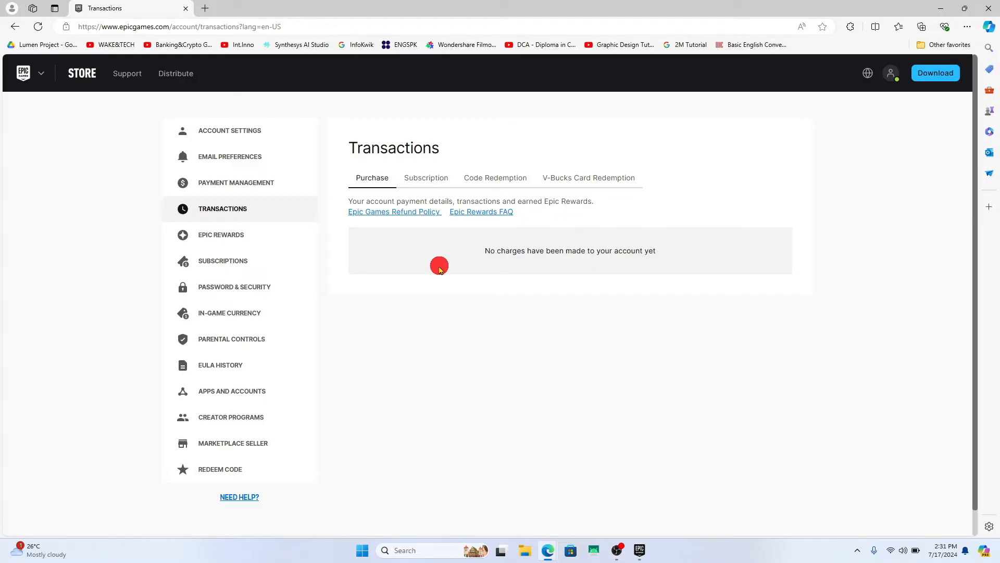
- Show Payment Management with the $0.00 wallet balance and Credit Card and PayPal methods
click(235, 182)
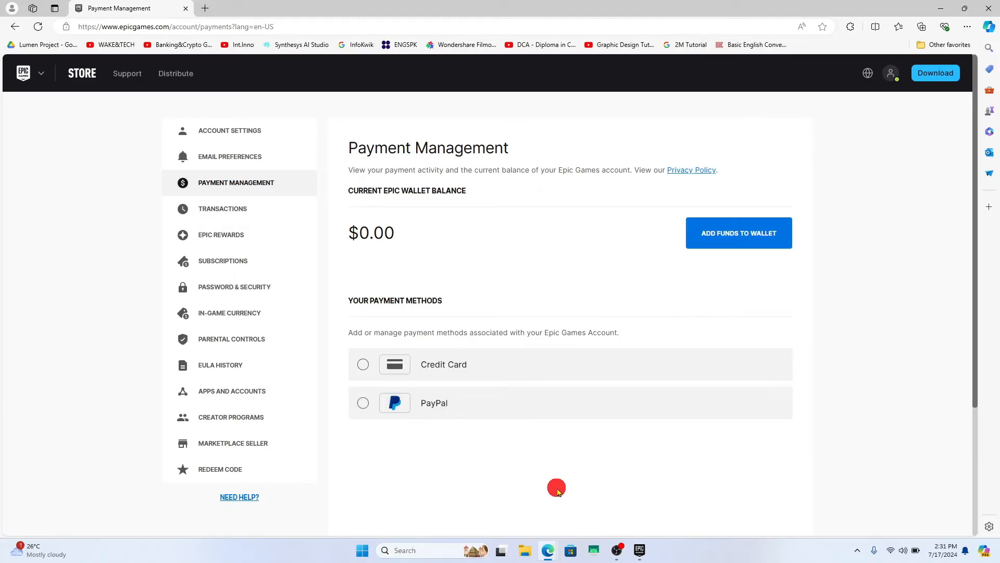
mouse_move(605, 491)
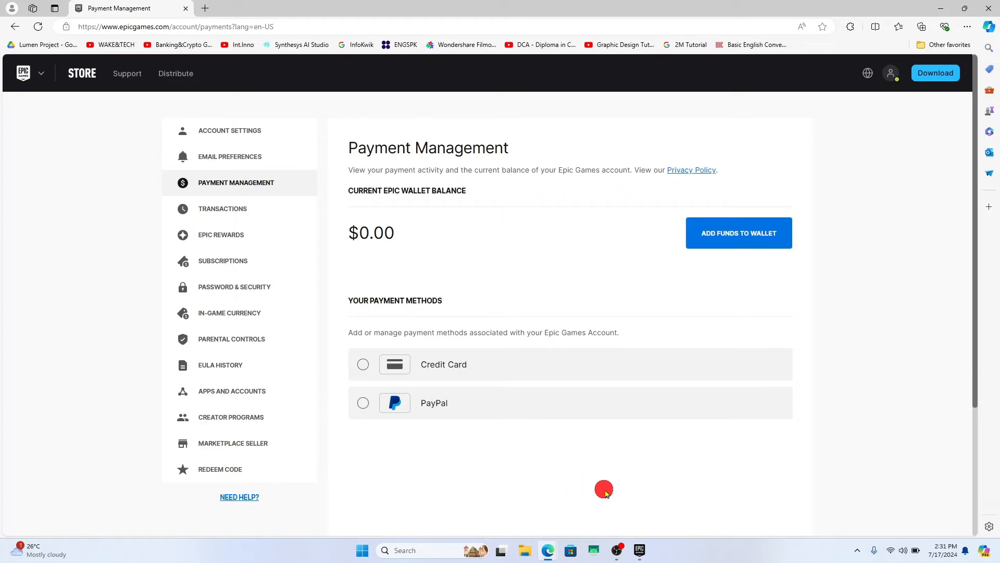